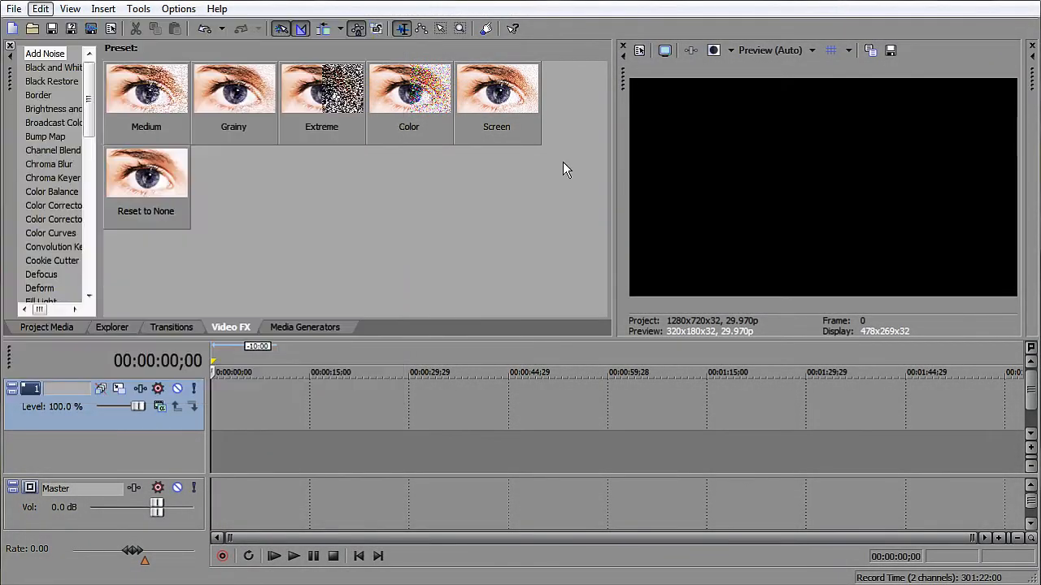
Step: Start a new project from the File menu, bringing up the save-changes prompt for Untitled
left_click(13, 9)
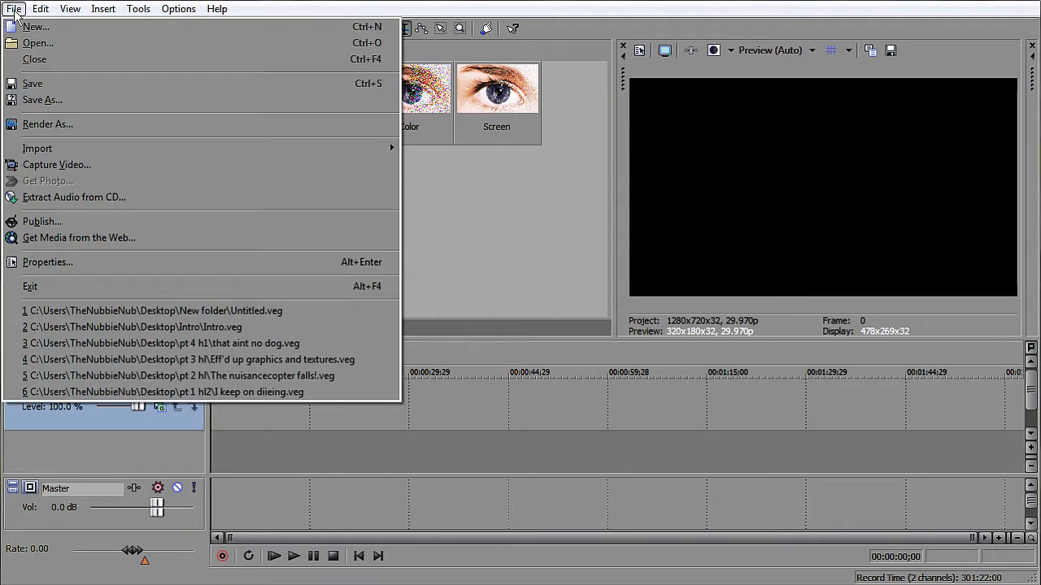
mouse_move(35, 26)
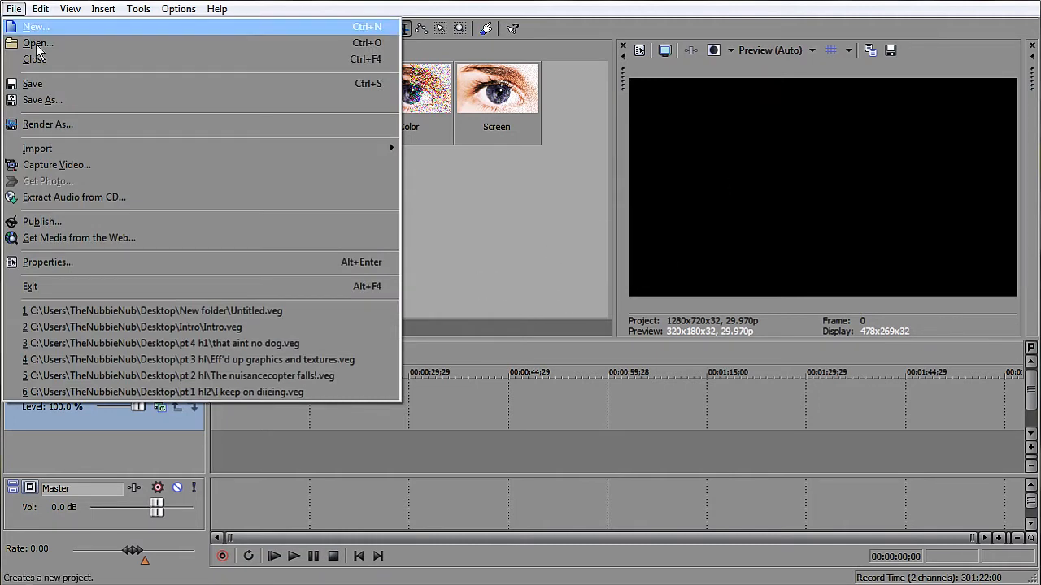
left_click(13, 8)
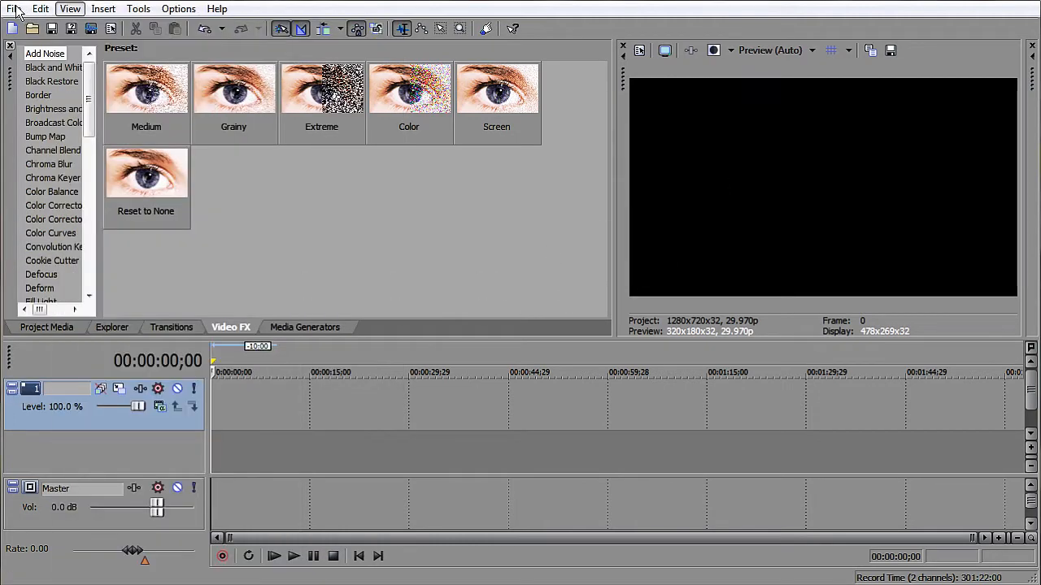
left_click(13, 10)
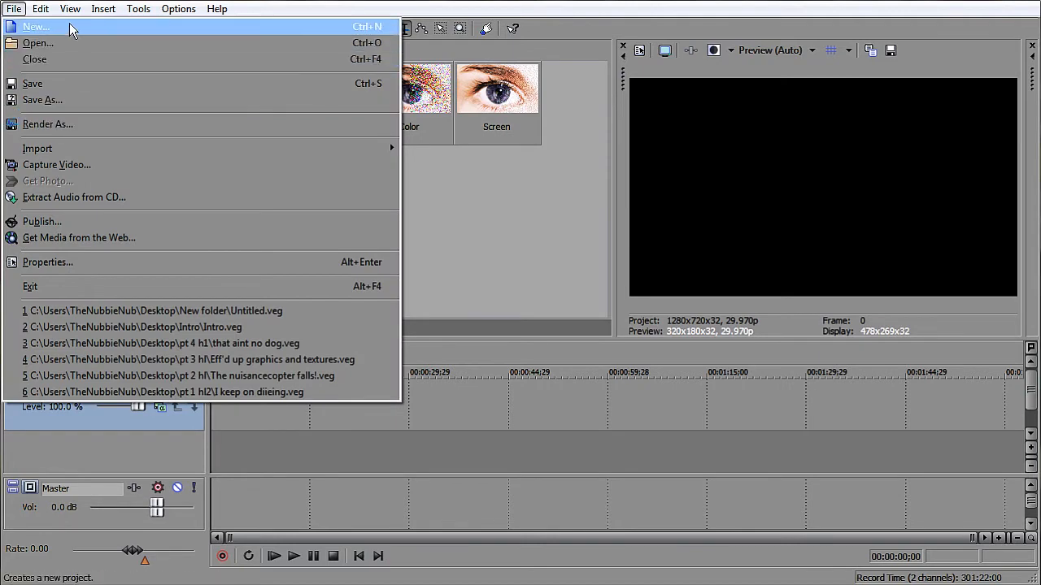
left_click(36, 26)
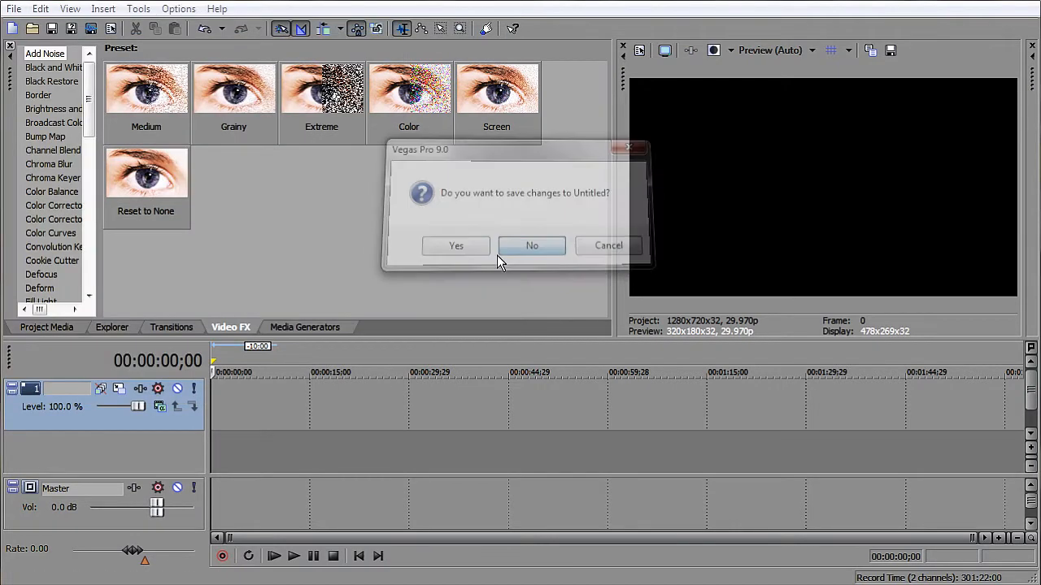
Step: Discard Untitled and keep 1280x720, 29.970 fps, 8-bit, Best quality as default for all new projects
left_click(531, 245)
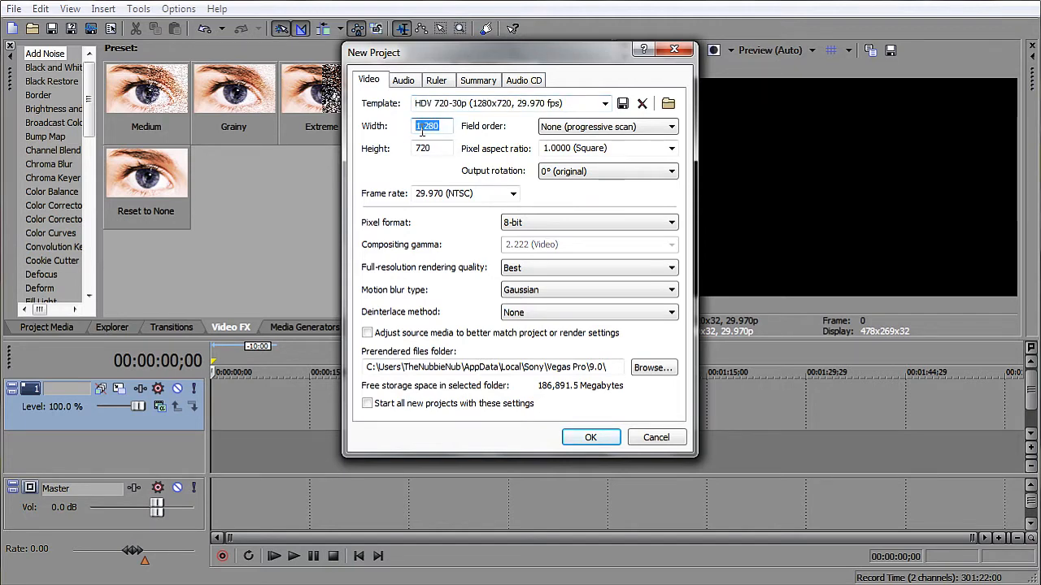
left_click(431, 148)
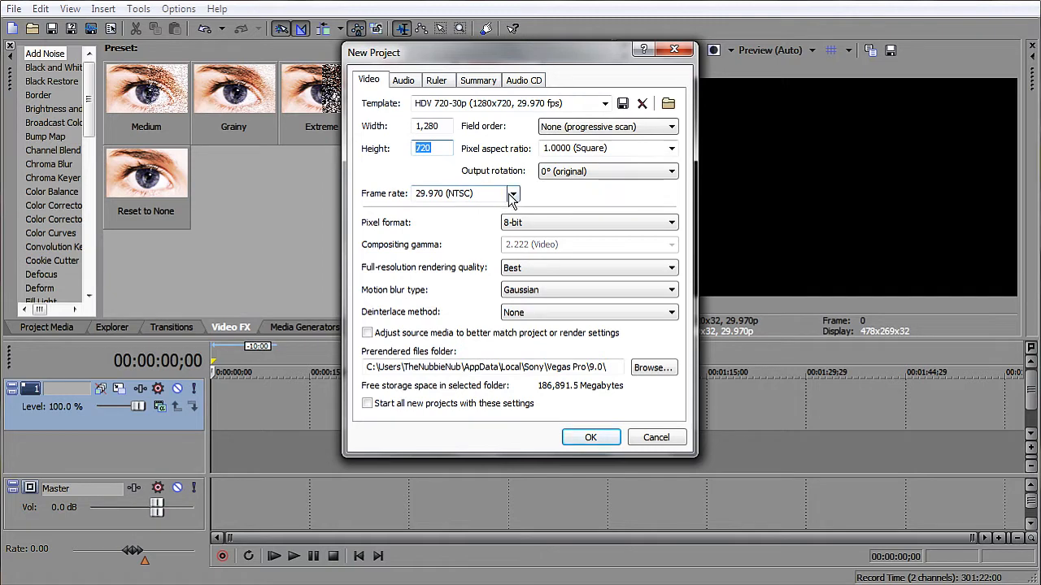
left_click(512, 193)
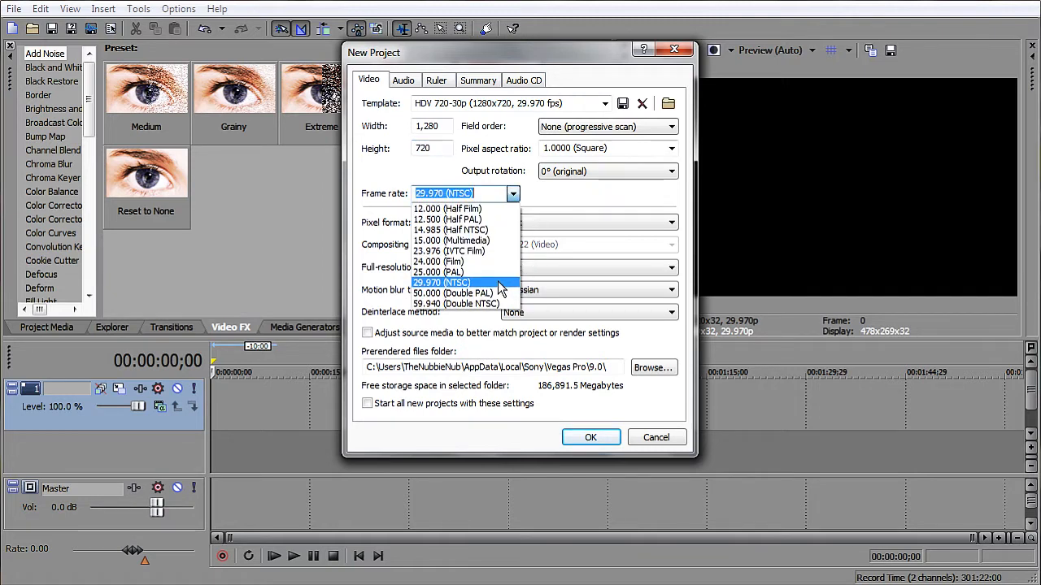
left_click(442, 283)
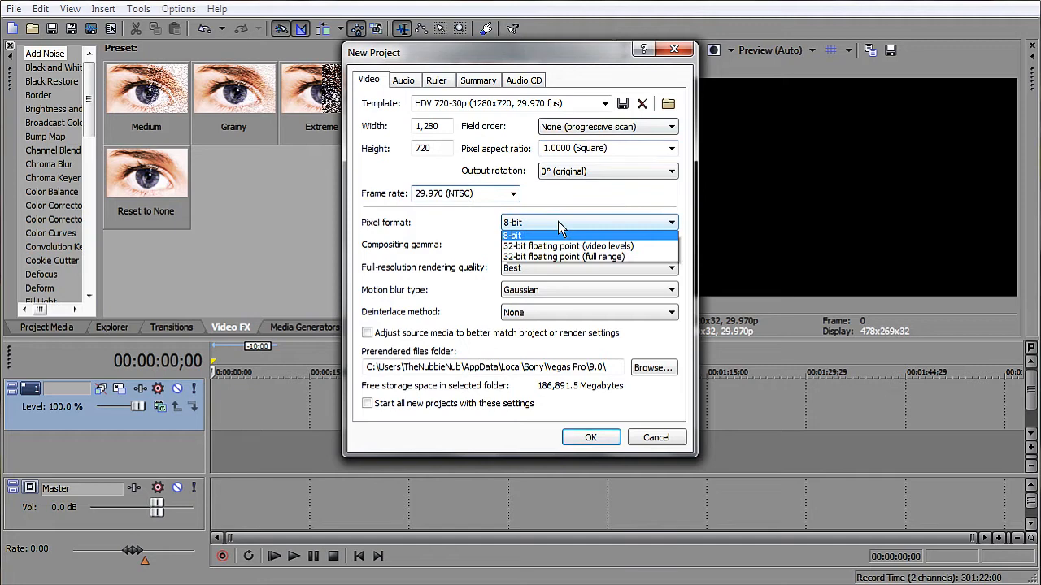
left_click(512, 235)
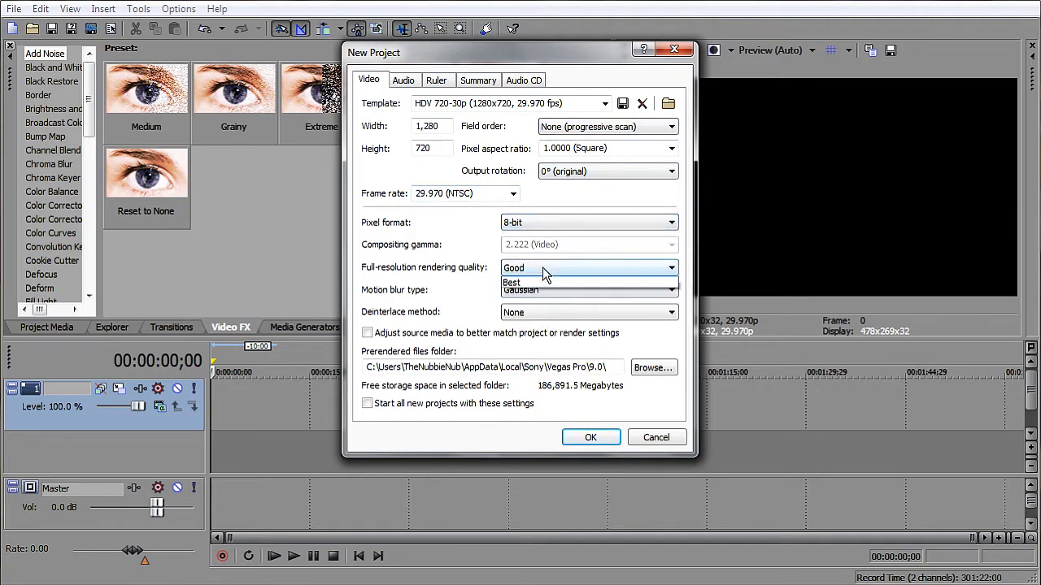
left_click(512, 283)
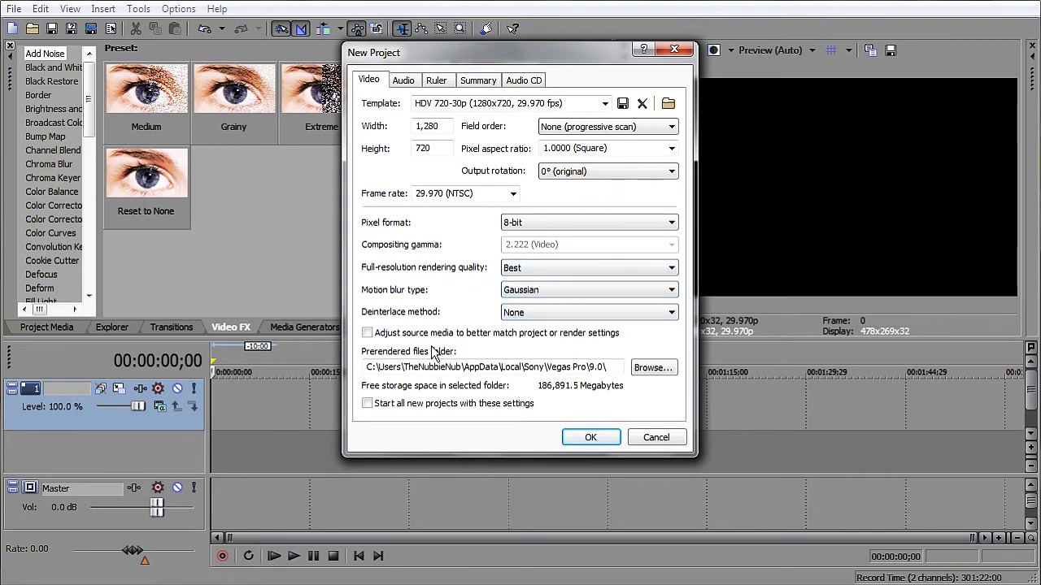
mouse_move(389, 423)
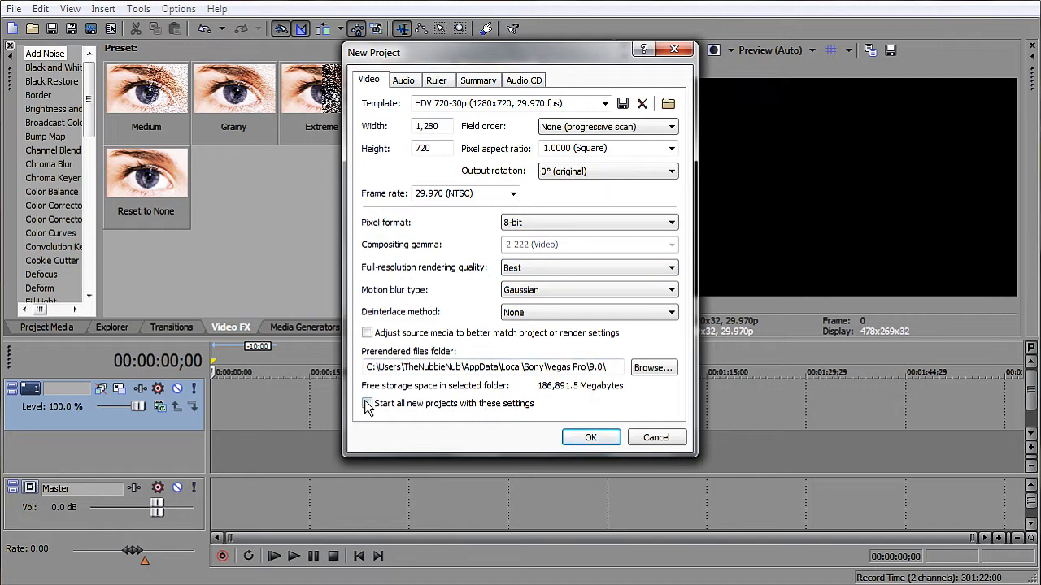
left_click(367, 404)
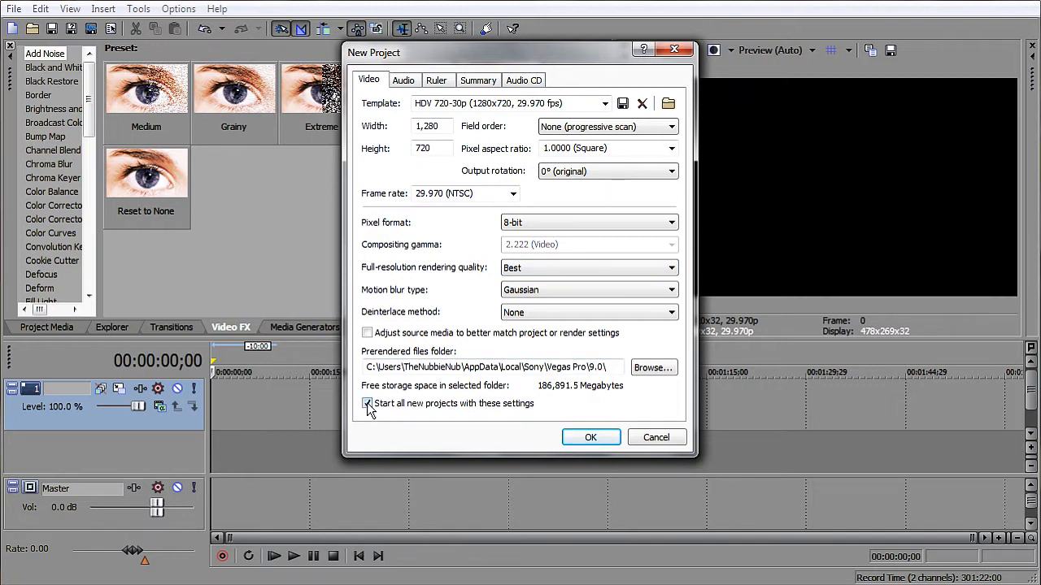
left_click(404, 80)
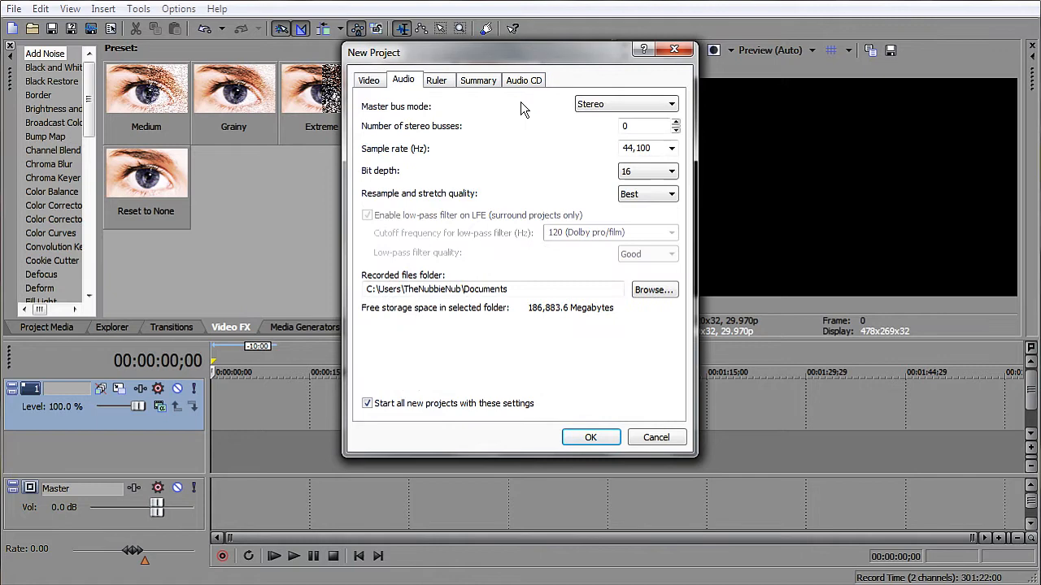
left_click(671, 193)
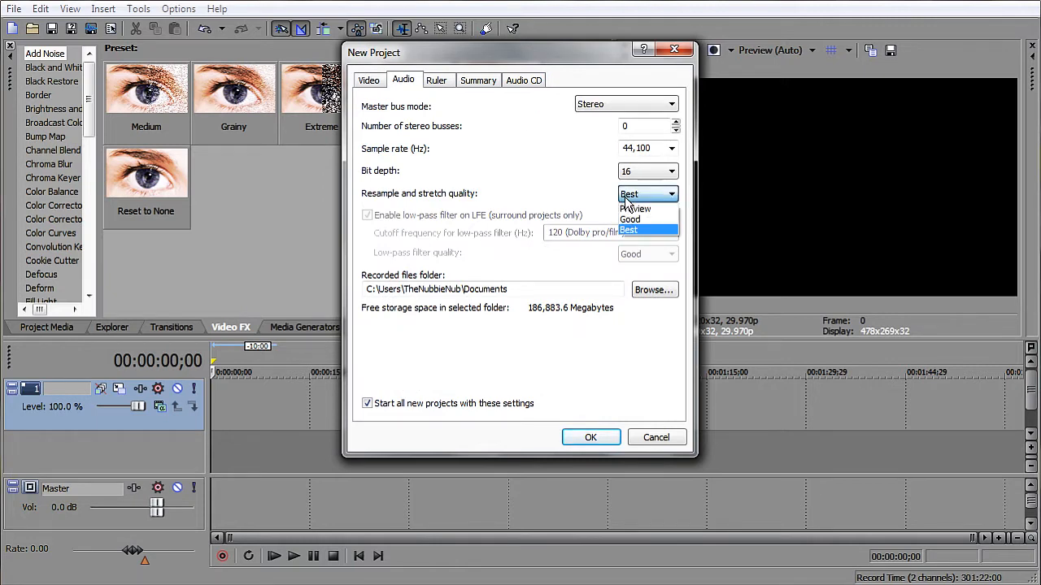
left_click(631, 219)
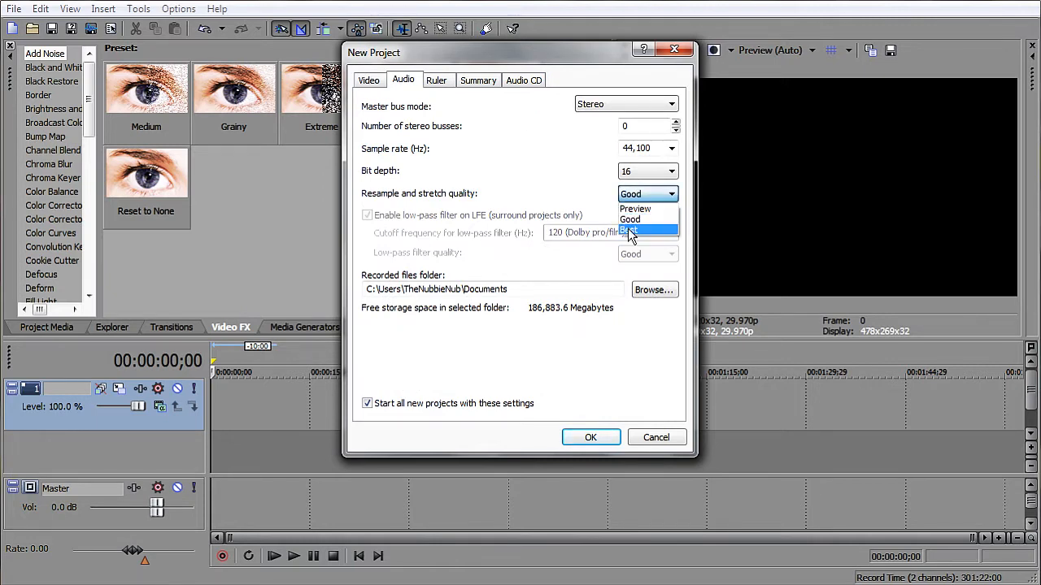
left_click(631, 234)
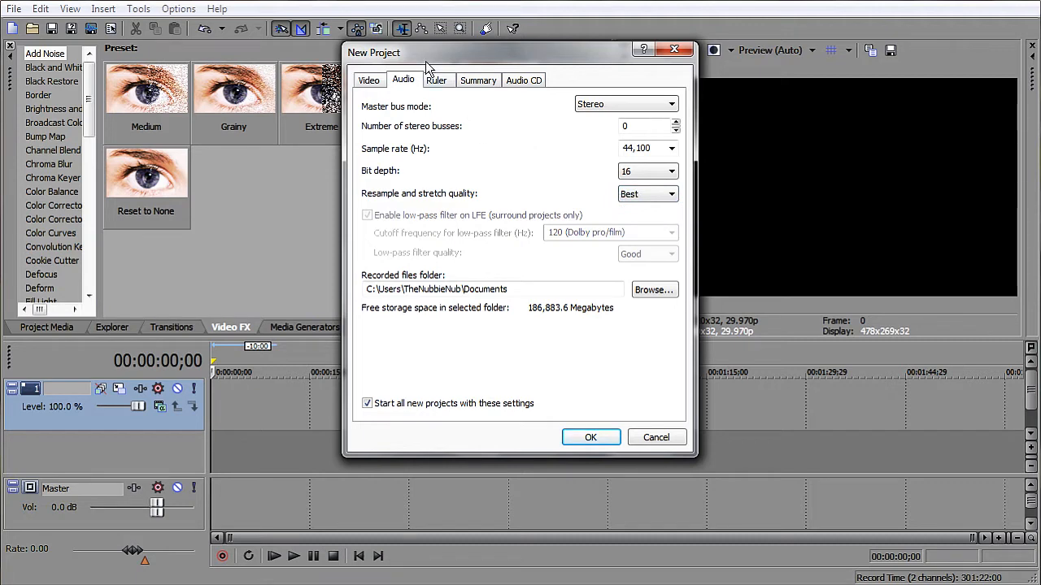
left_click(436, 79)
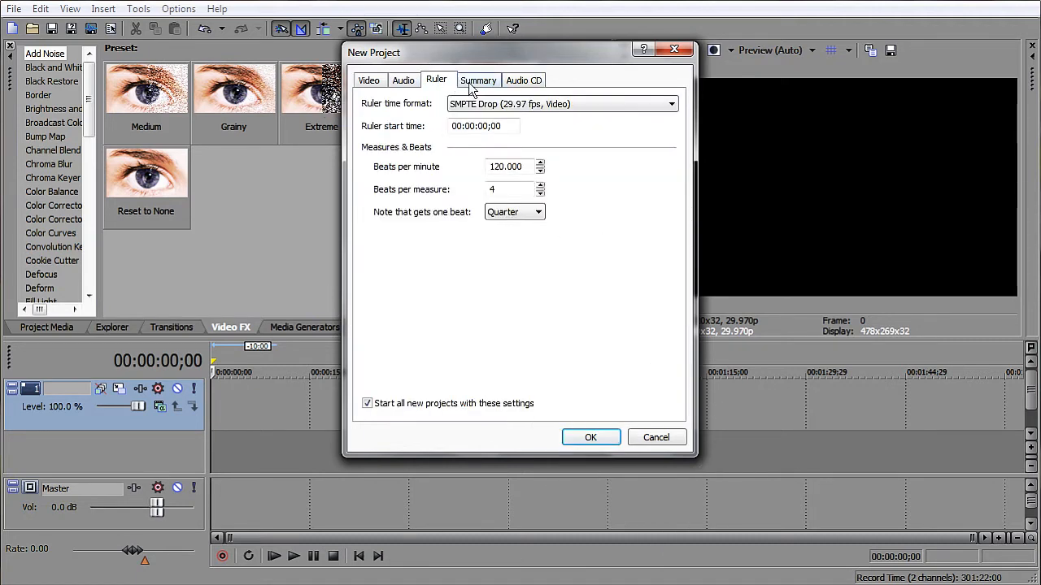
left_click(523, 80)
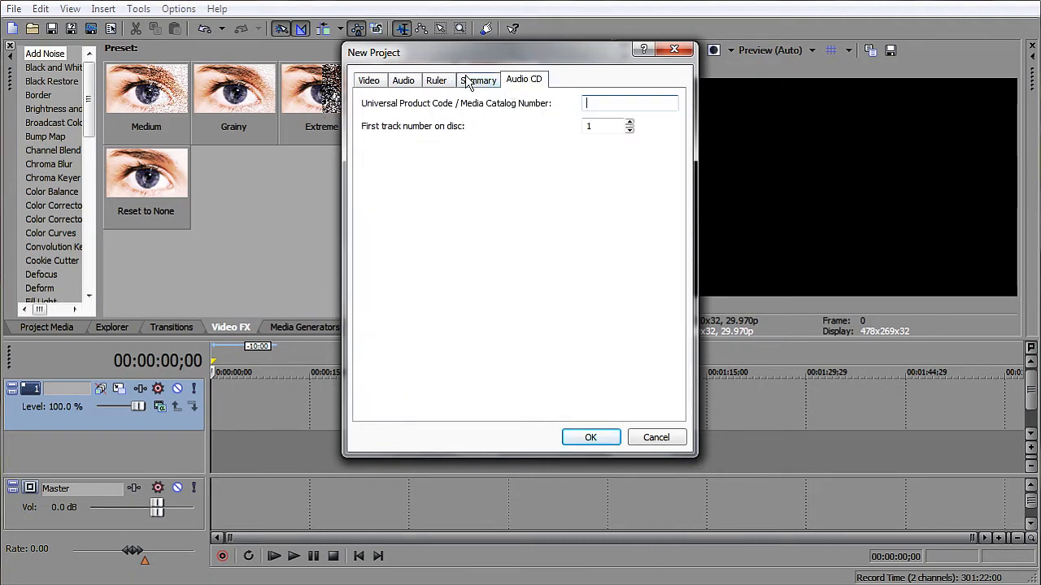
left_click(403, 79)
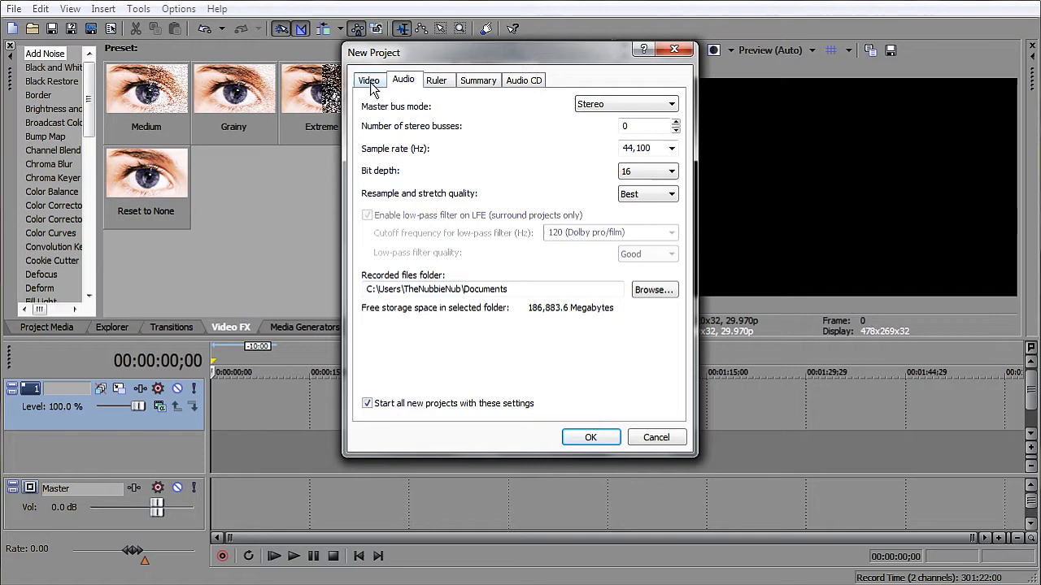
left_click(368, 80)
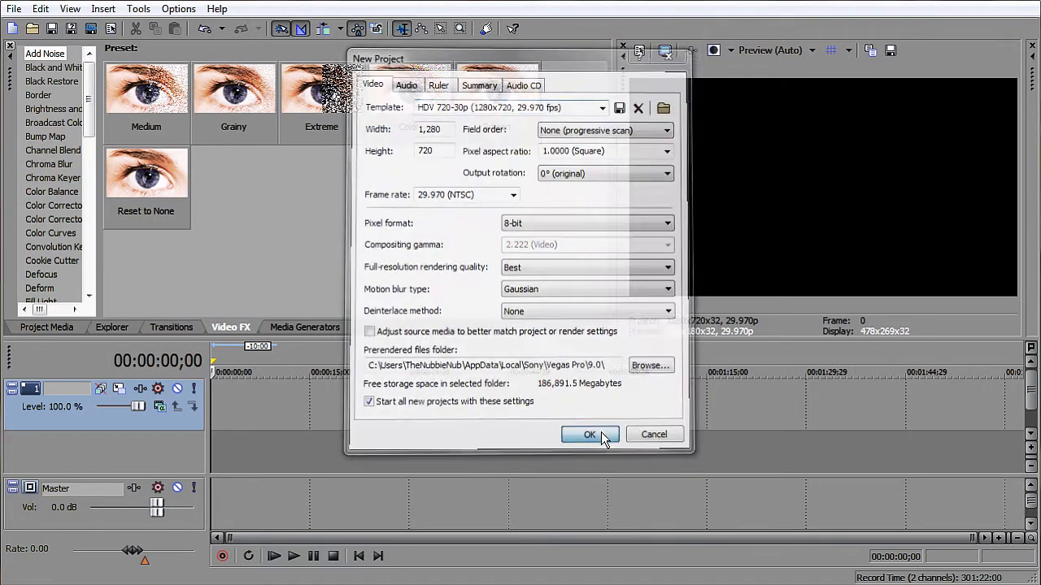
Step: Confirm the project settings and add a Text media generator clip to the timeline
left_click(588, 435)
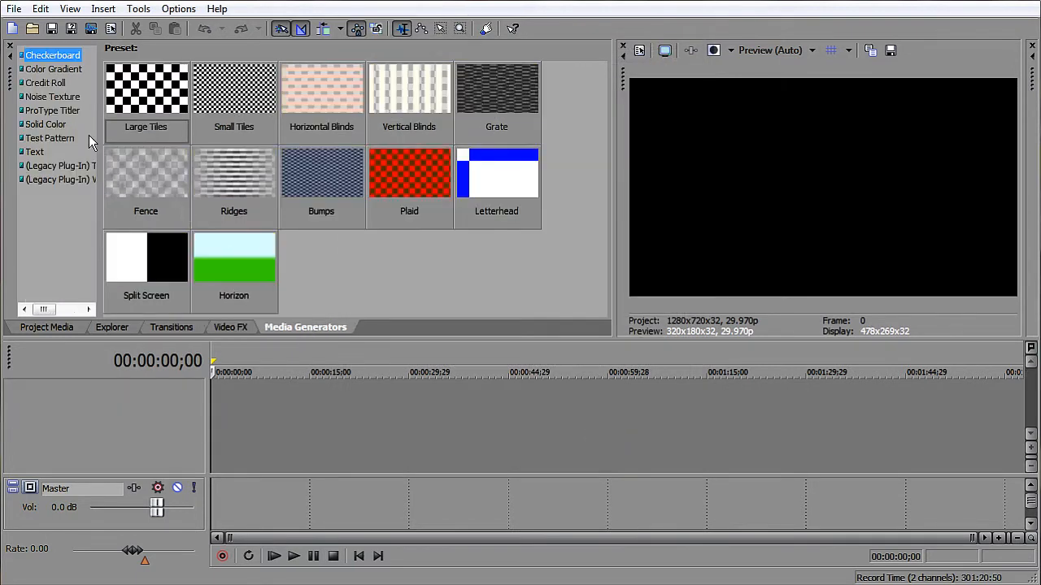
left_click(46, 81)
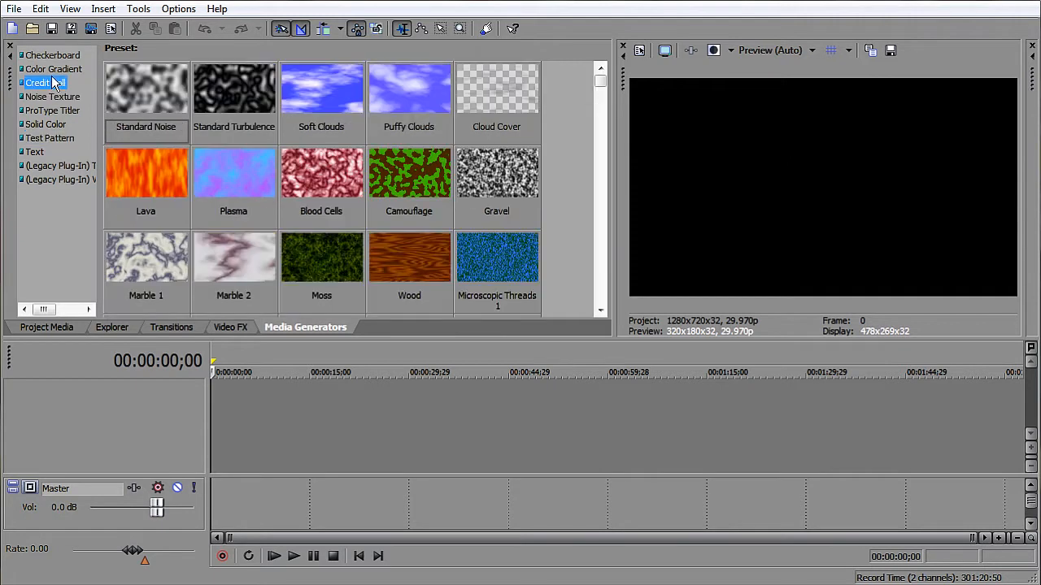
left_click(34, 153)
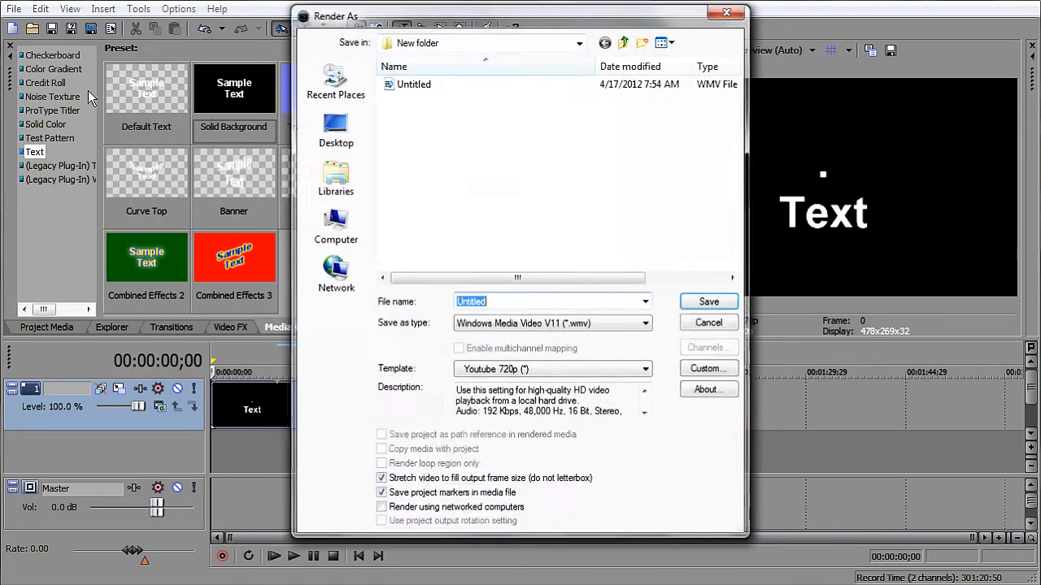
Step: Render to the Desktop with Windows Media Video V11 (*.wmv) as the output format
left_click(335, 130)
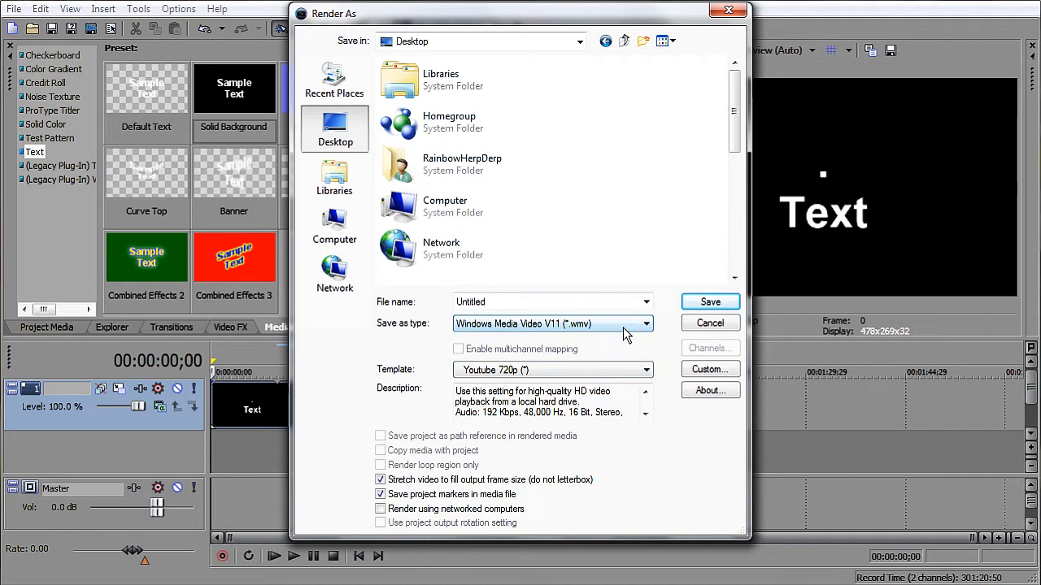
left_click(647, 323)
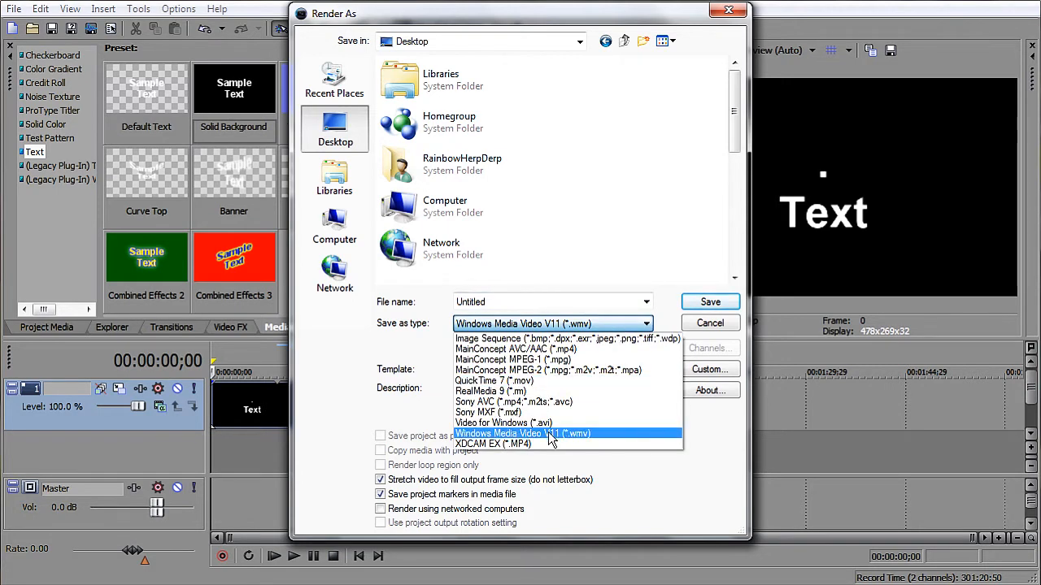
mouse_move(585, 440)
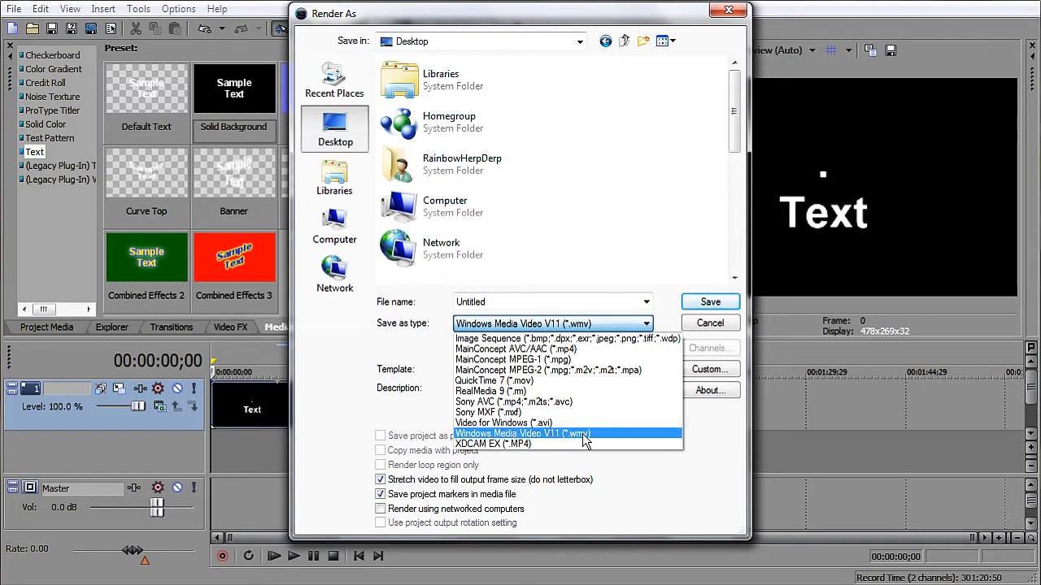
left_click(521, 432)
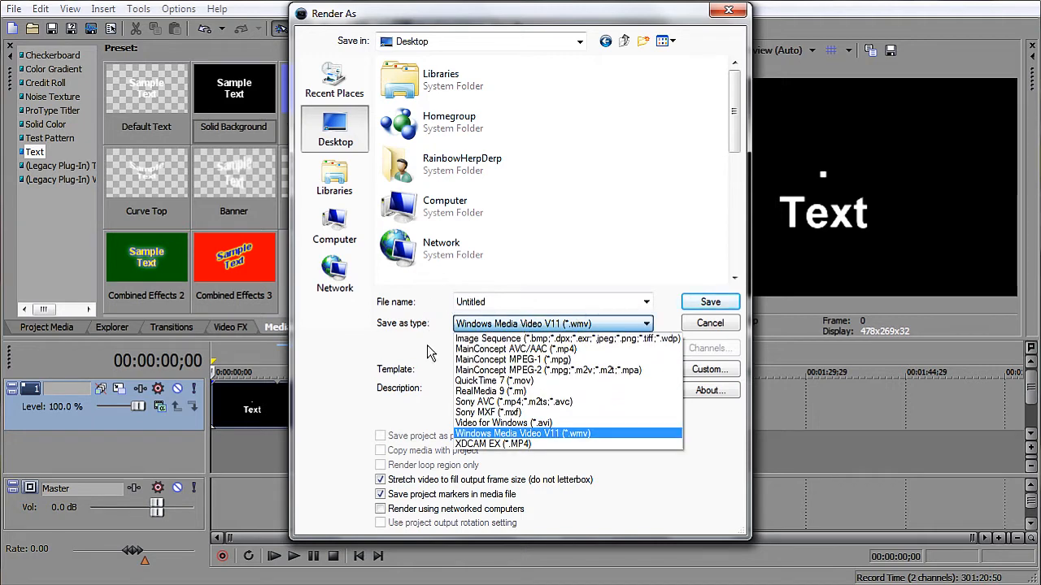
mouse_move(472, 432)
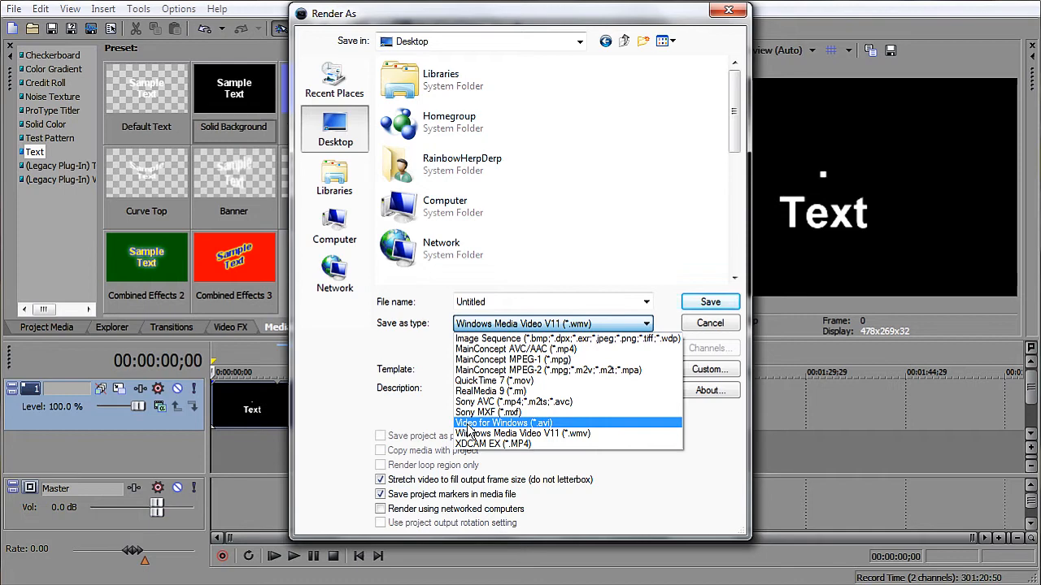
mouse_move(540, 427)
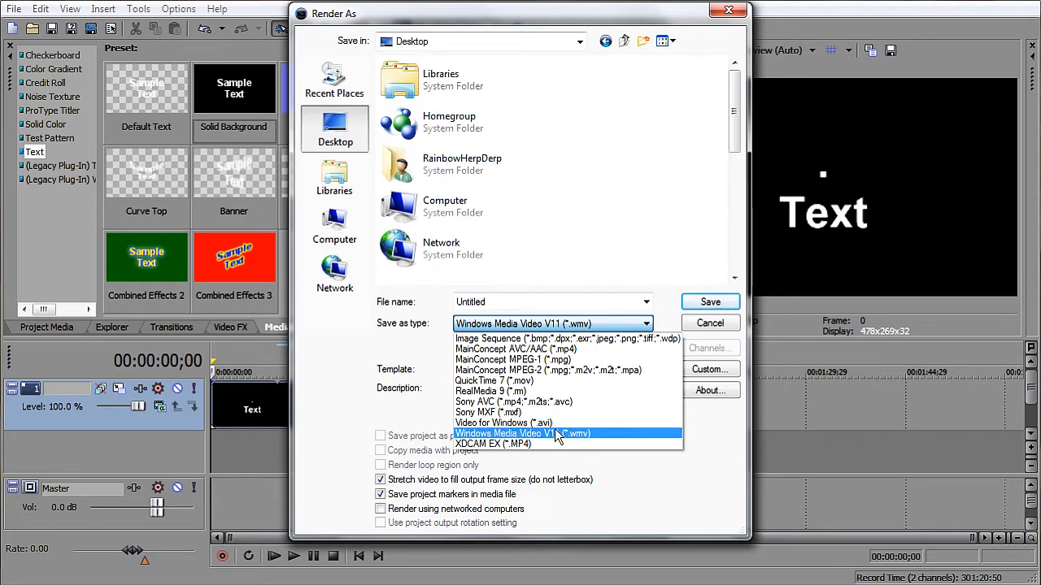
left_click(522, 432)
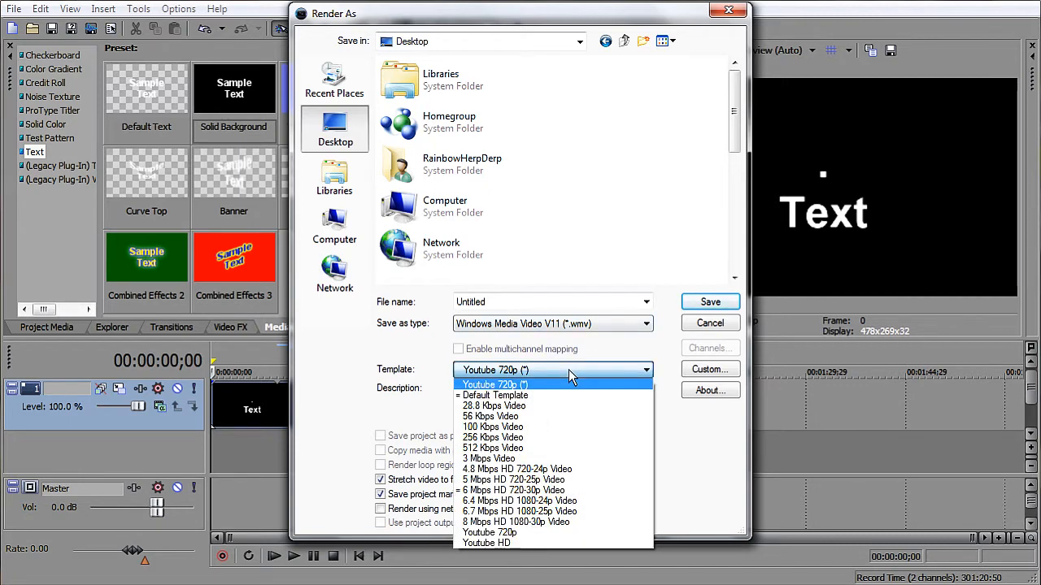
mouse_move(708, 462)
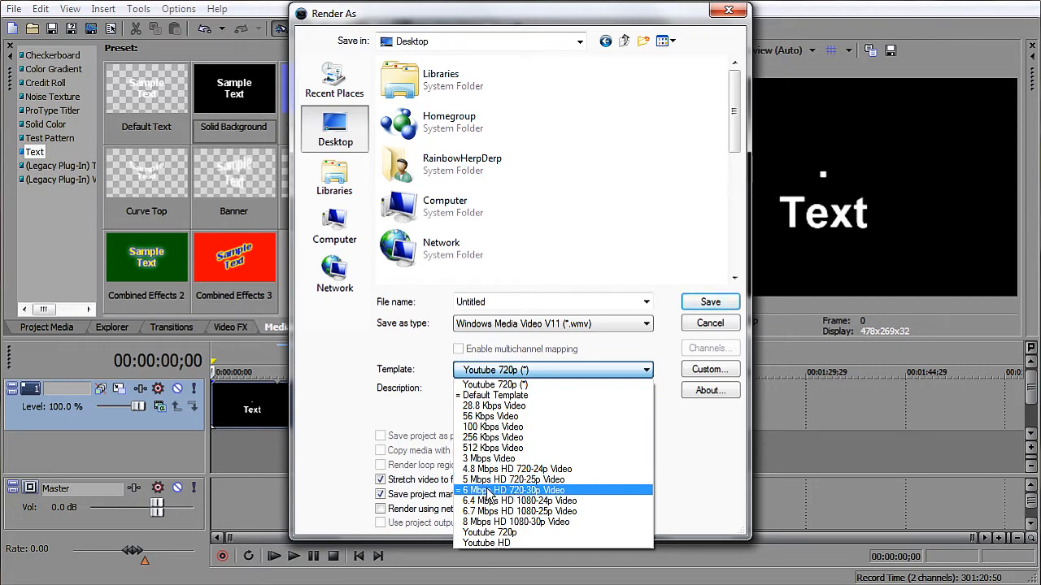
mouse_move(529, 494)
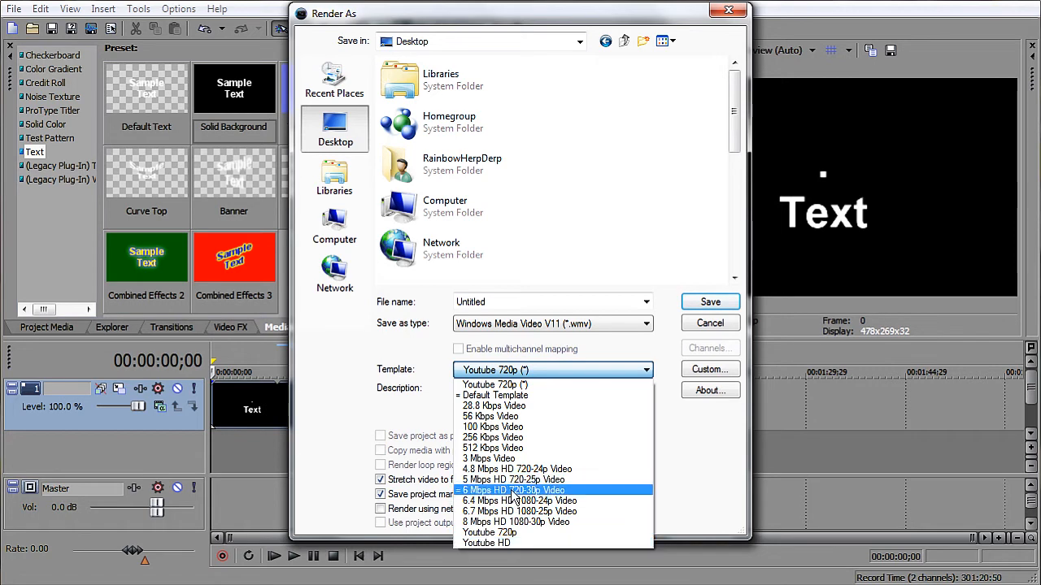
Step: Choose the 6 Mbps HD 720-30p Video template for the Untitled.wmv render
left_click(513, 491)
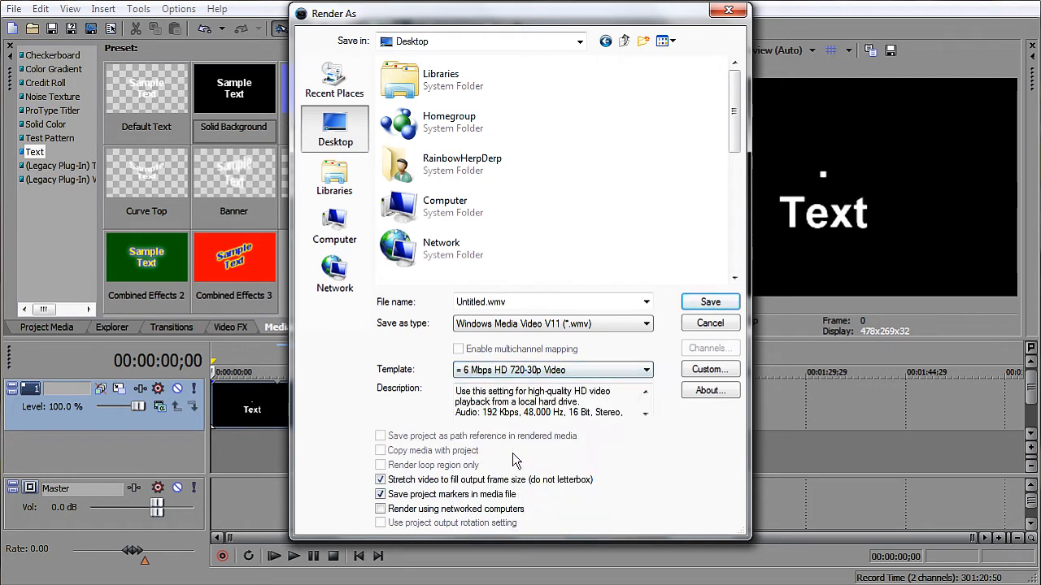
Step: Customise the template, naming it Youtube 720p in Custom Settings
left_click(709, 369)
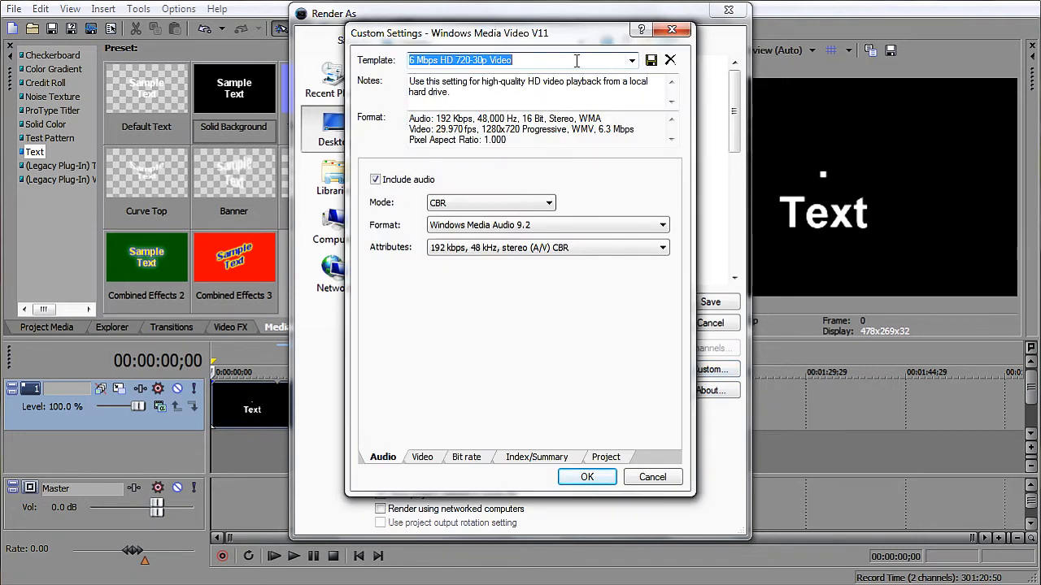
type("Youtube 730")
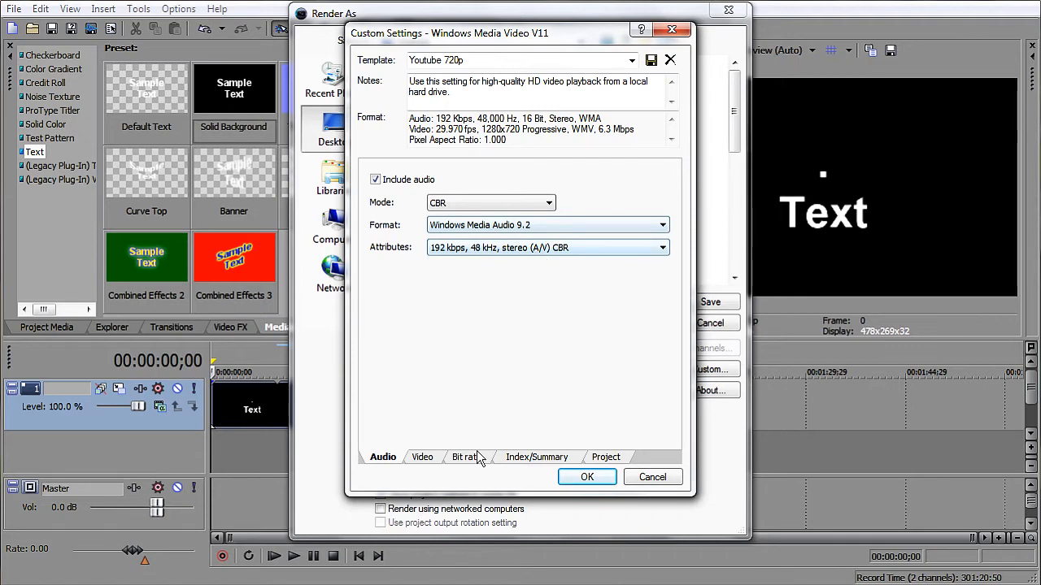
Step: Keep Windows Media Video 9 encoding and raise video smoothness to 100
left_click(423, 455)
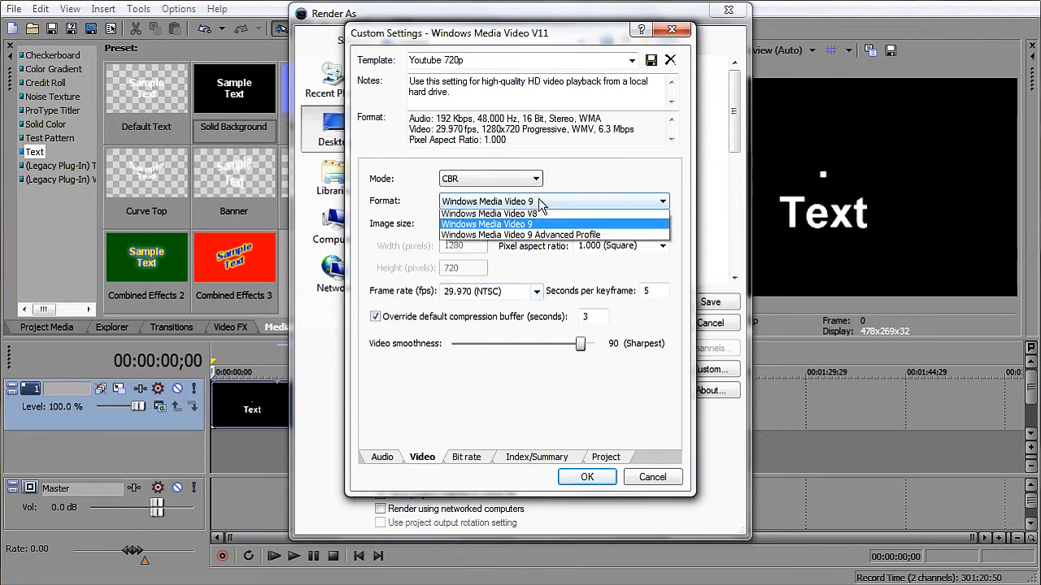
left_click(487, 224)
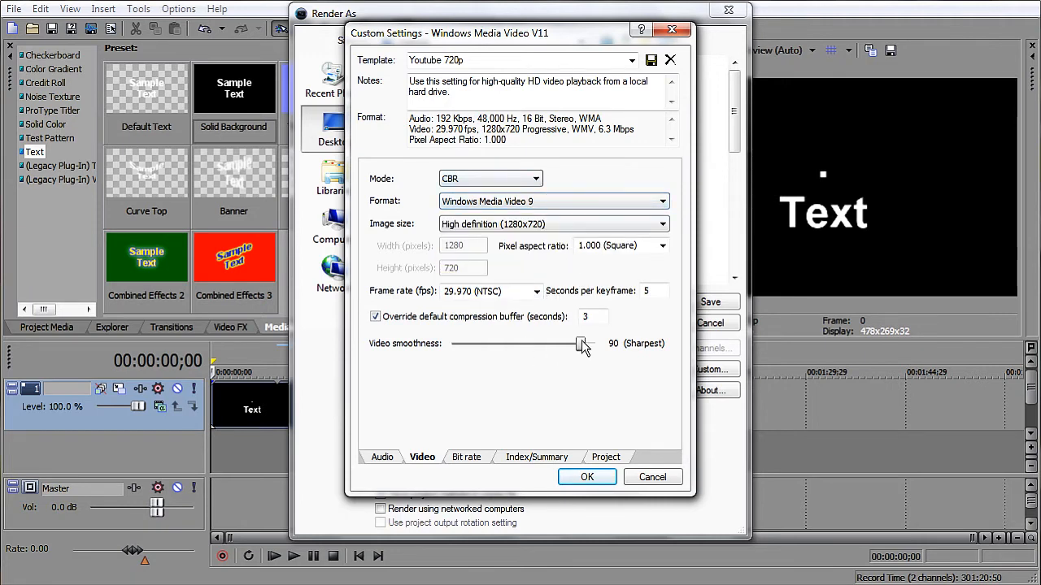
left_click_drag(584, 343, 578, 343)
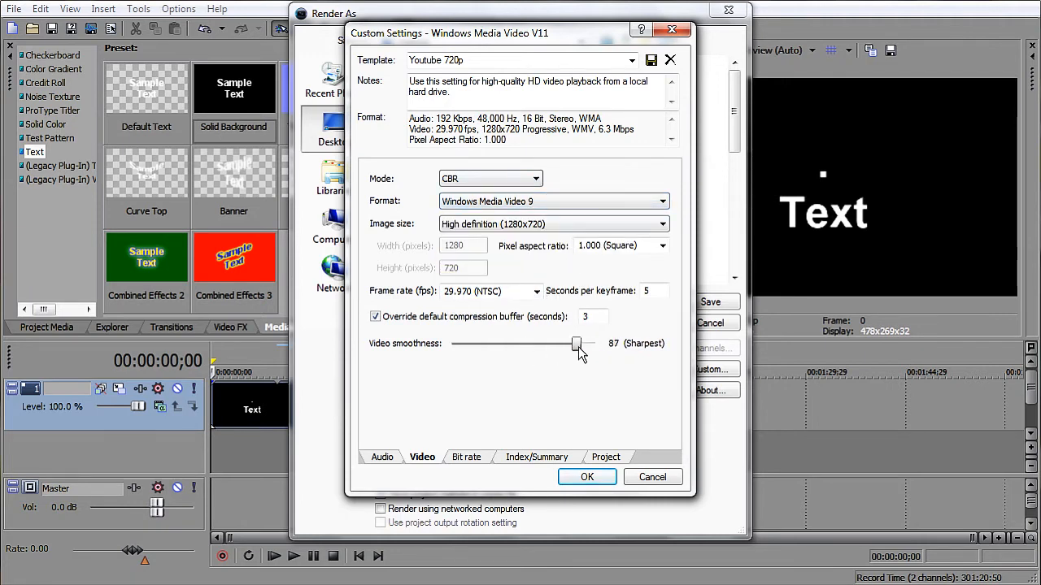
left_click_drag(576, 343, 595, 343)
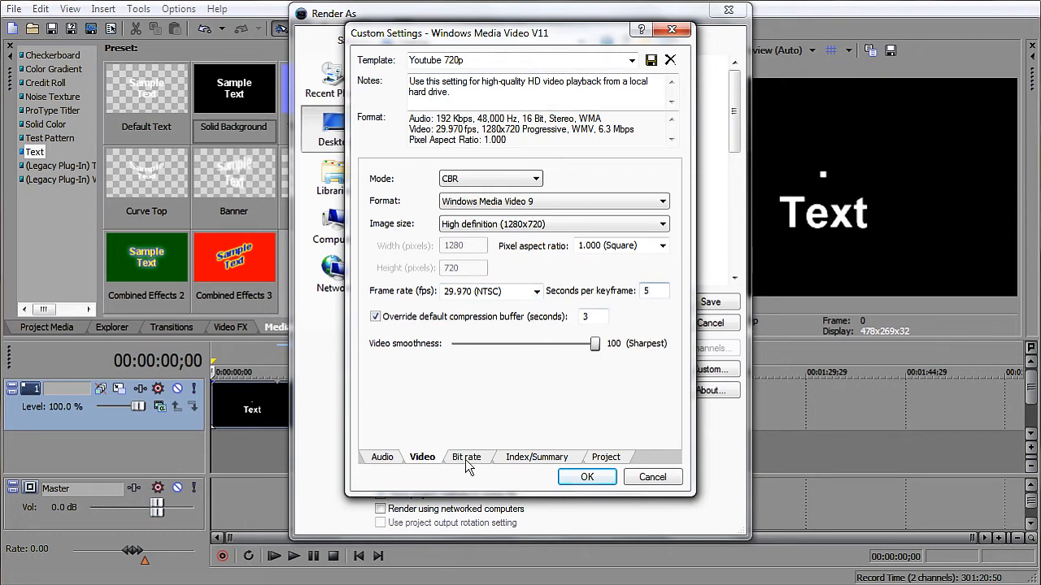
Step: Review the Index/Summary and Project settings, keeping the video rendering quality, and confirm
left_click(536, 455)
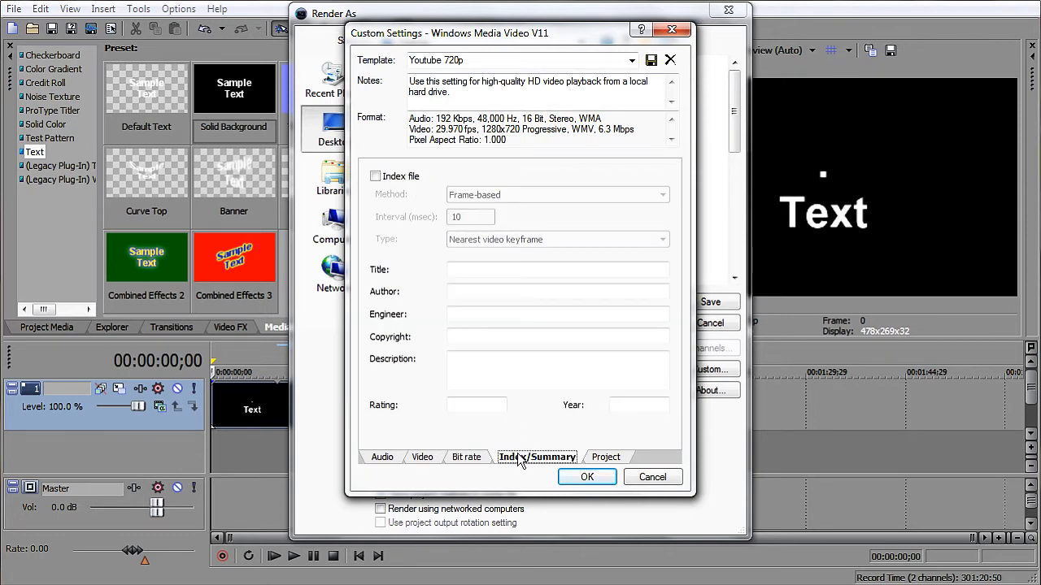
left_click(605, 455)
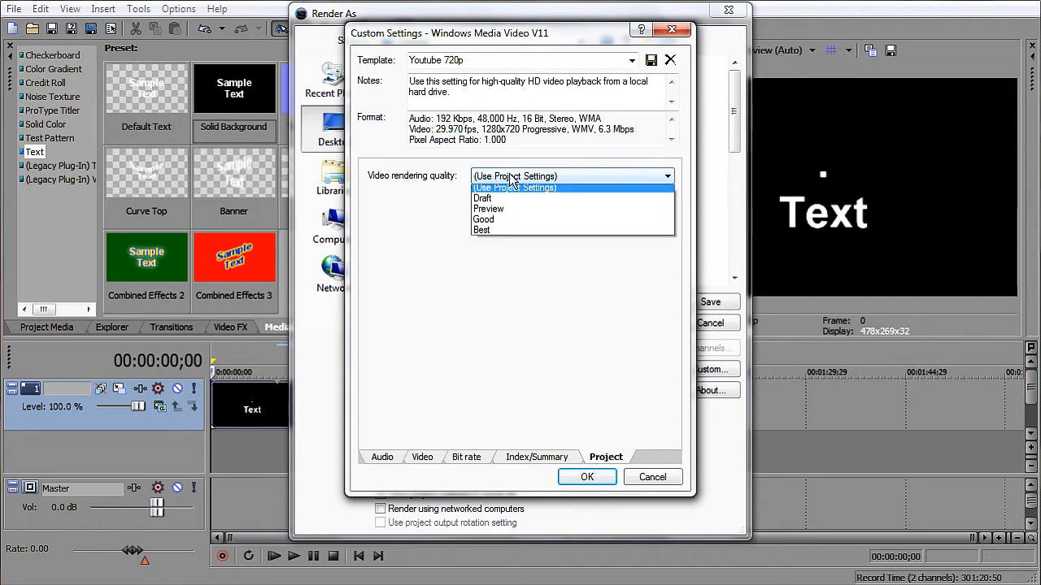
left_click(481, 230)
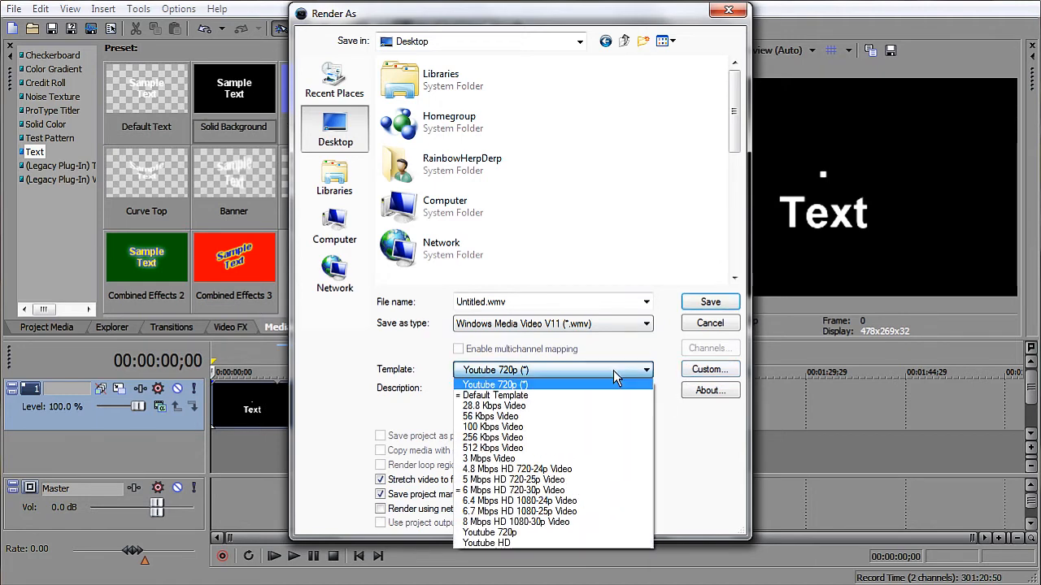
Step: Render the project to Untitled.wmv using the Youtube 720p template
left_click(494, 384)
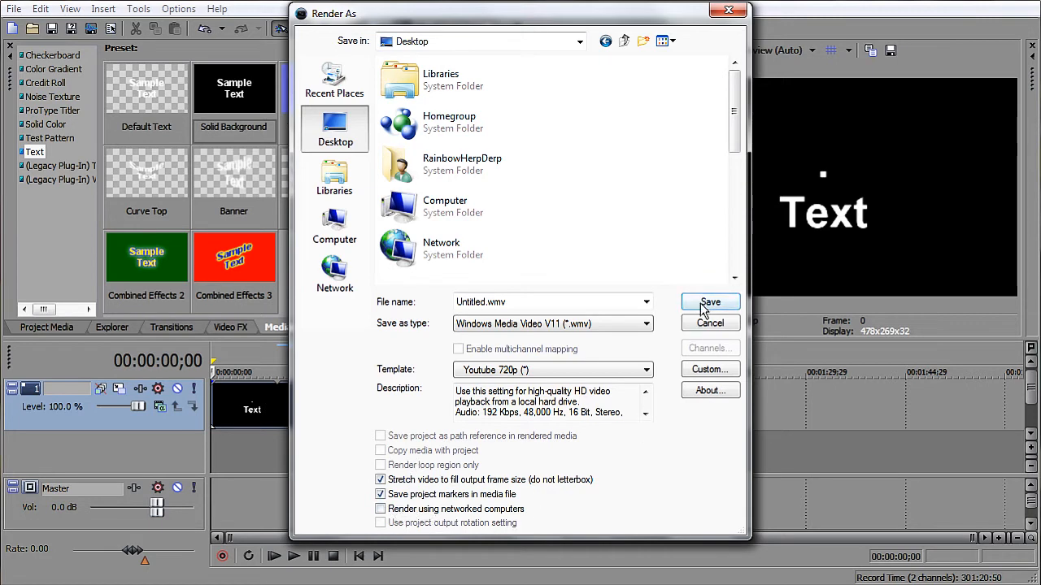
left_click(709, 322)
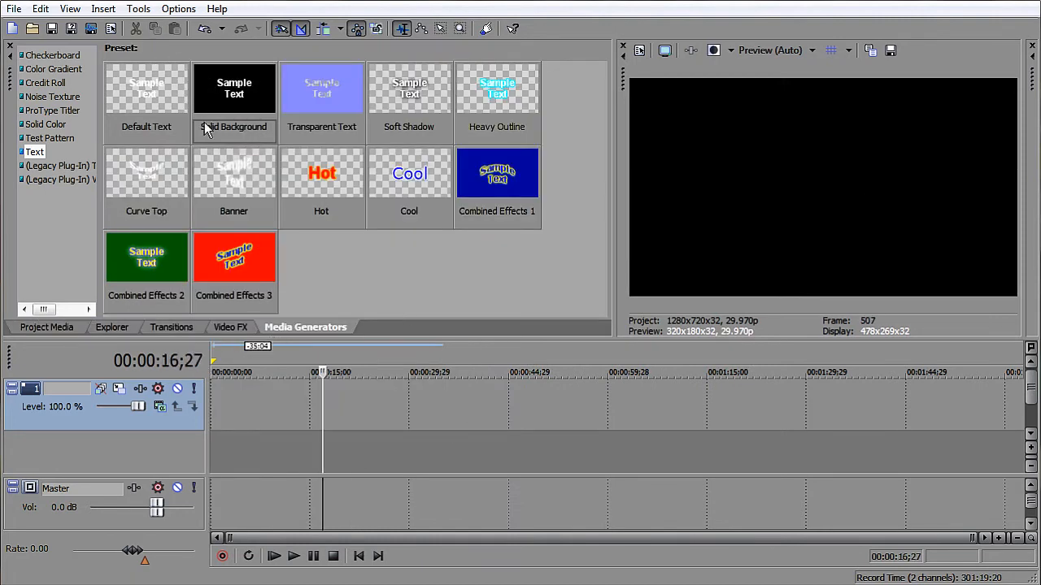
Step: Add a Large Tiles Checkerboard clip to the timeline and bring up its Event Pan/Crop
left_click(52, 55)
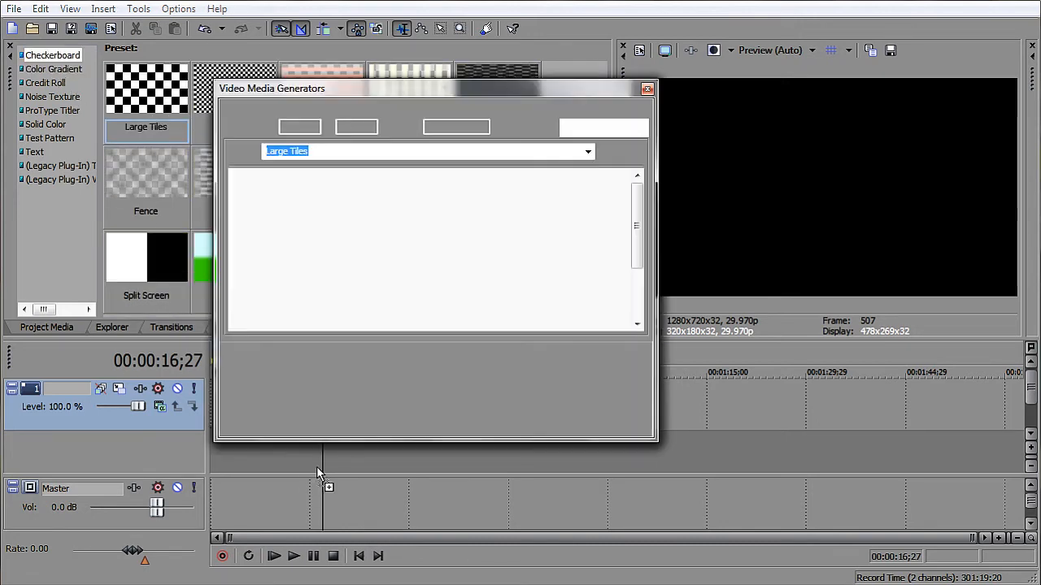
left_click(648, 88)
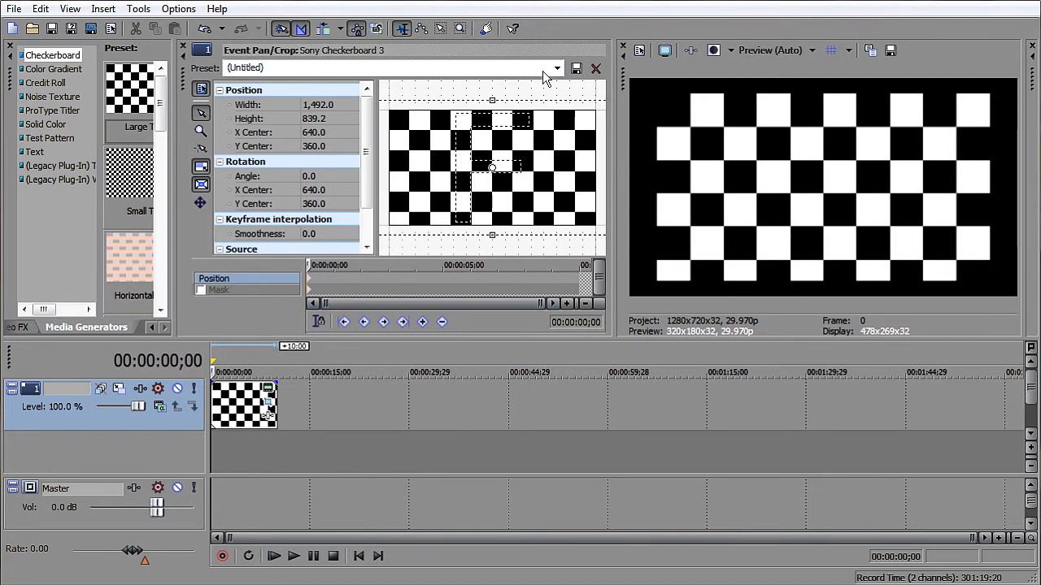
Step: Apply the 16:9 Widescreen TV pan/crop preset, framing the checkerboard at 1280 by 720
left_click(556, 68)
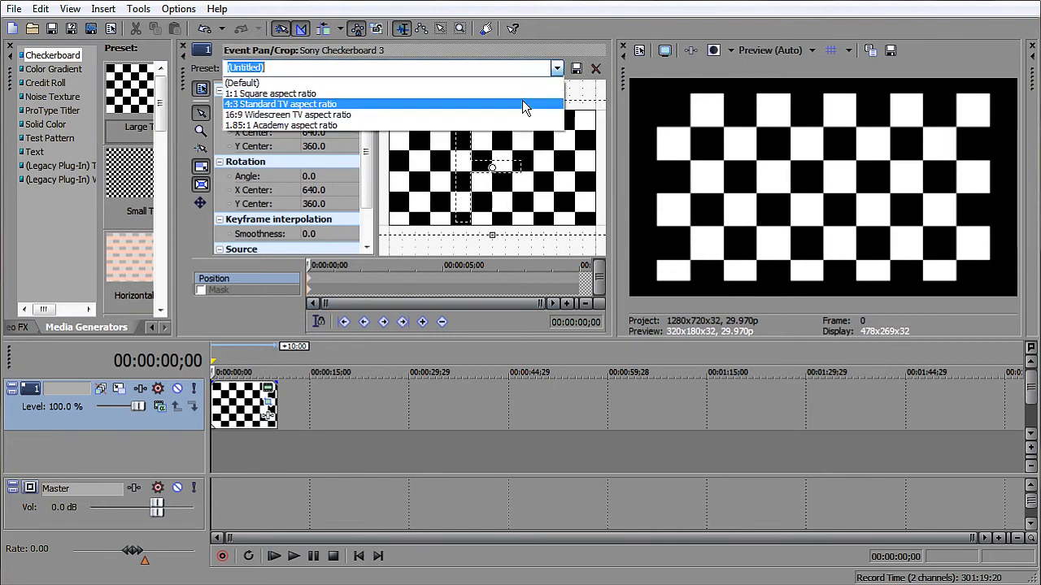
left_click(286, 113)
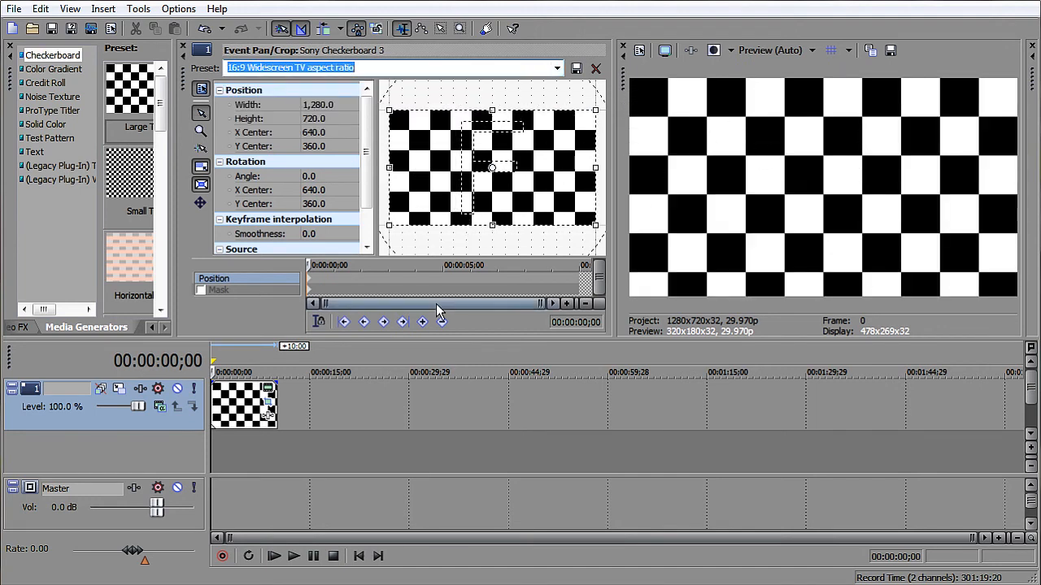
left_click(556, 68)
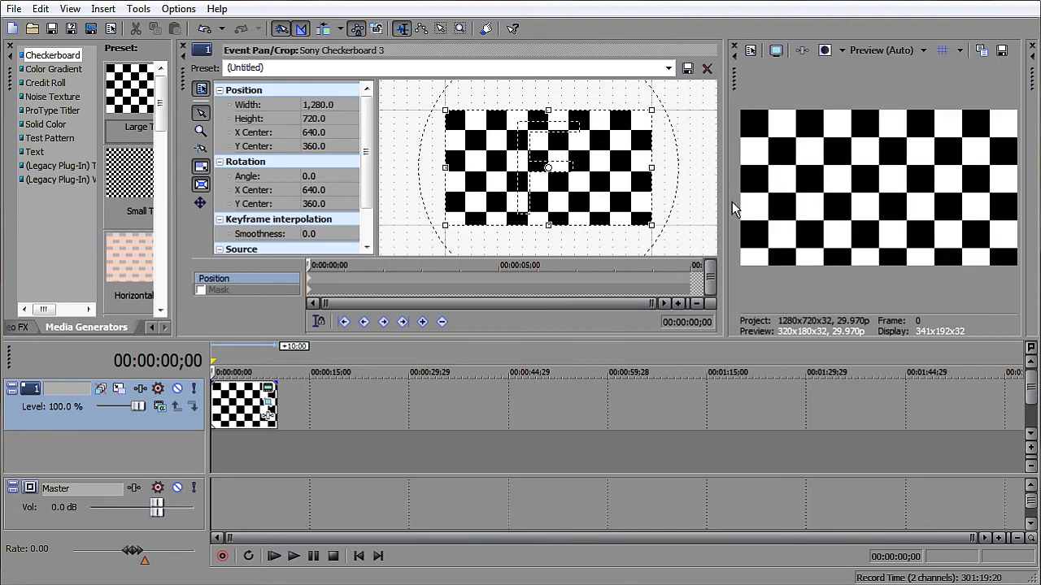
mouse_move(602, 468)
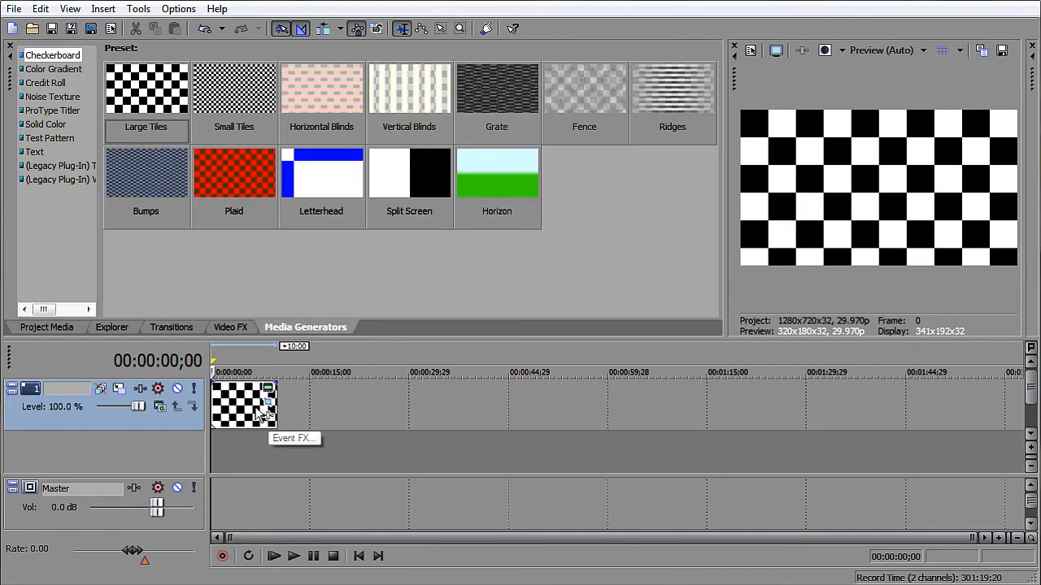
left_click(39, 10)
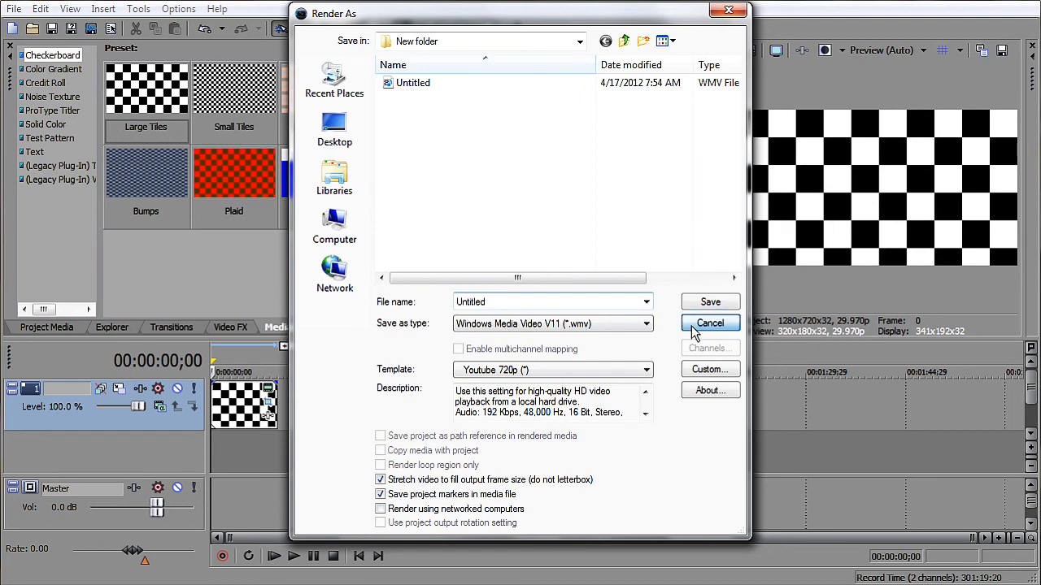
left_click(709, 322)
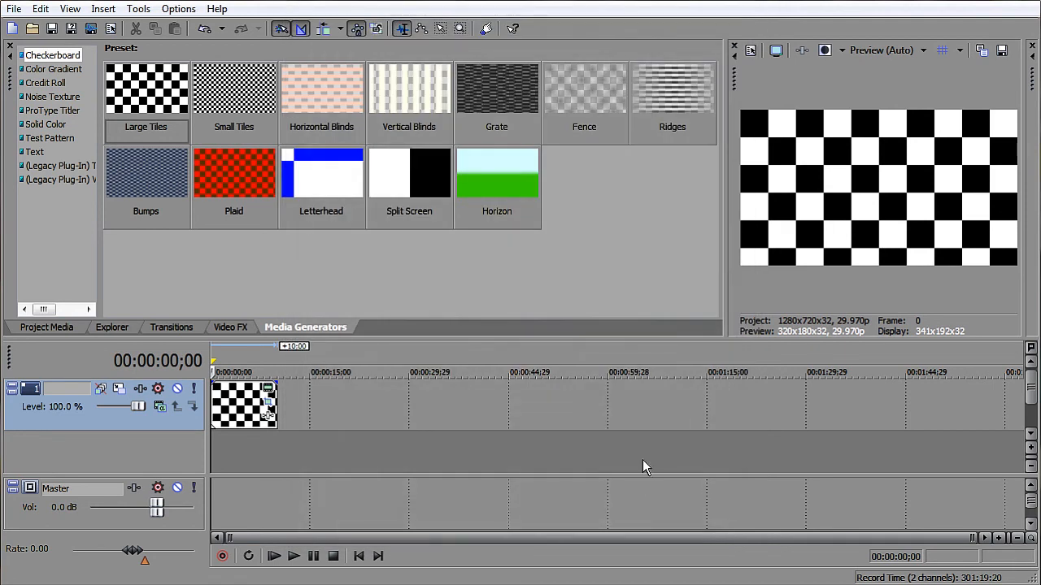
mouse_move(680, 413)
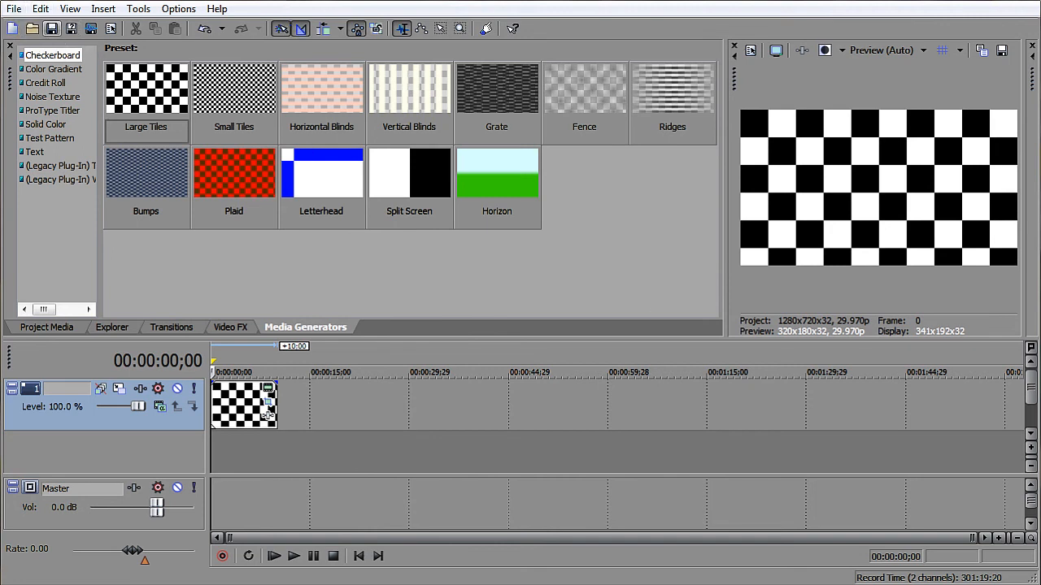
left_click(13, 10)
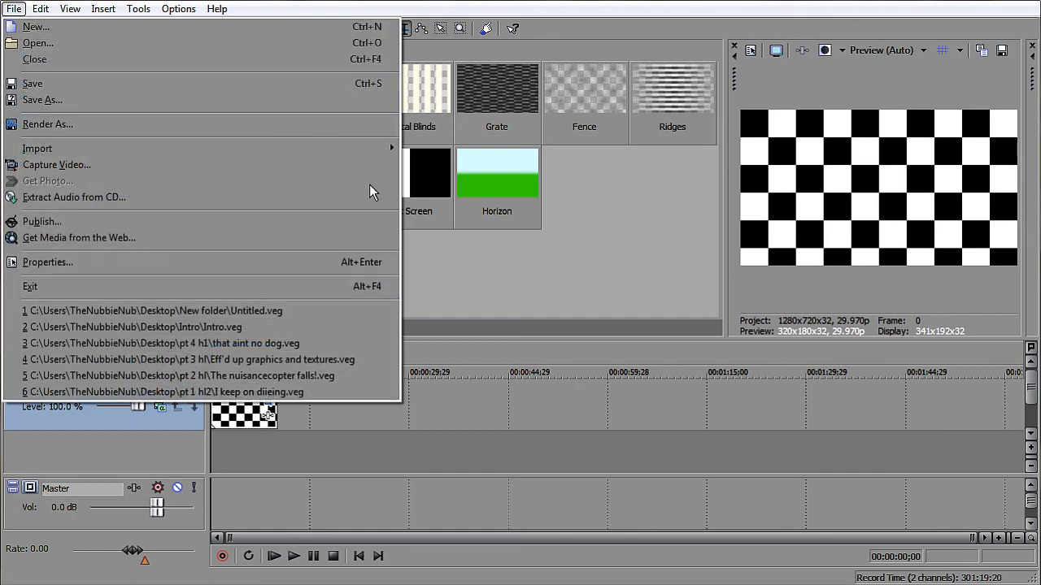